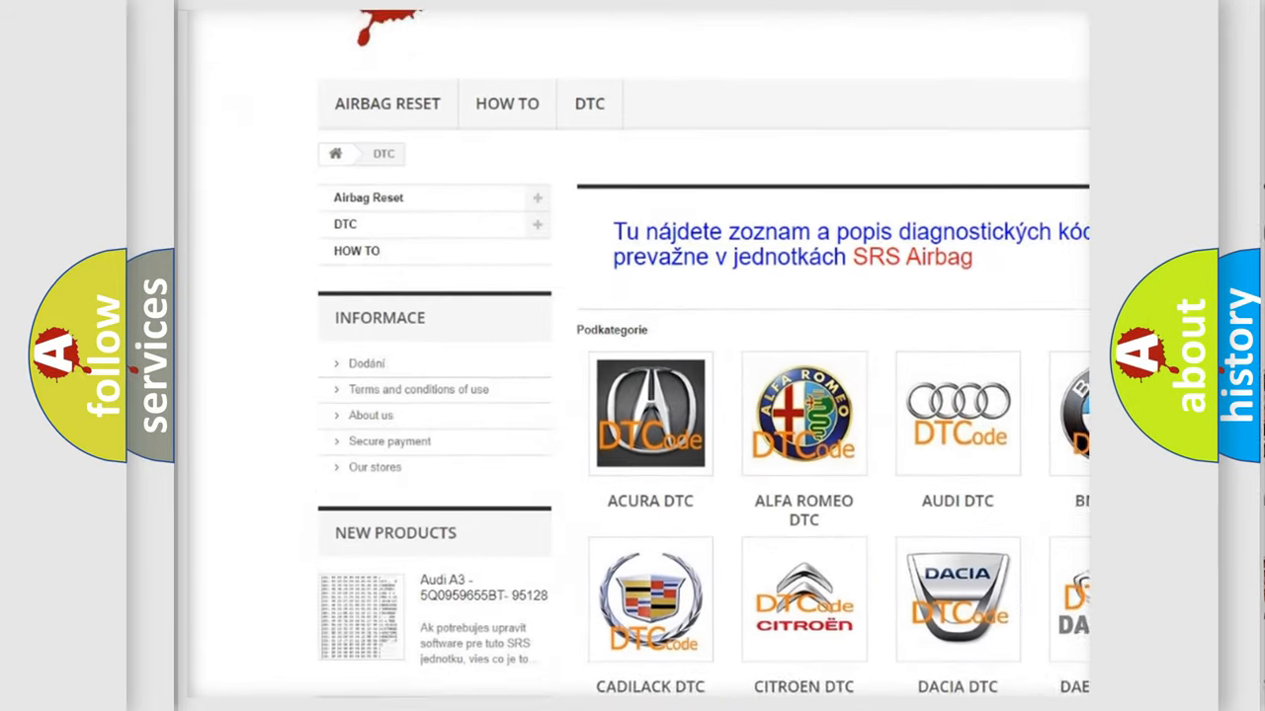
{"action": "scroll", "scroll_direction": "down", "scroll_amount": 3}
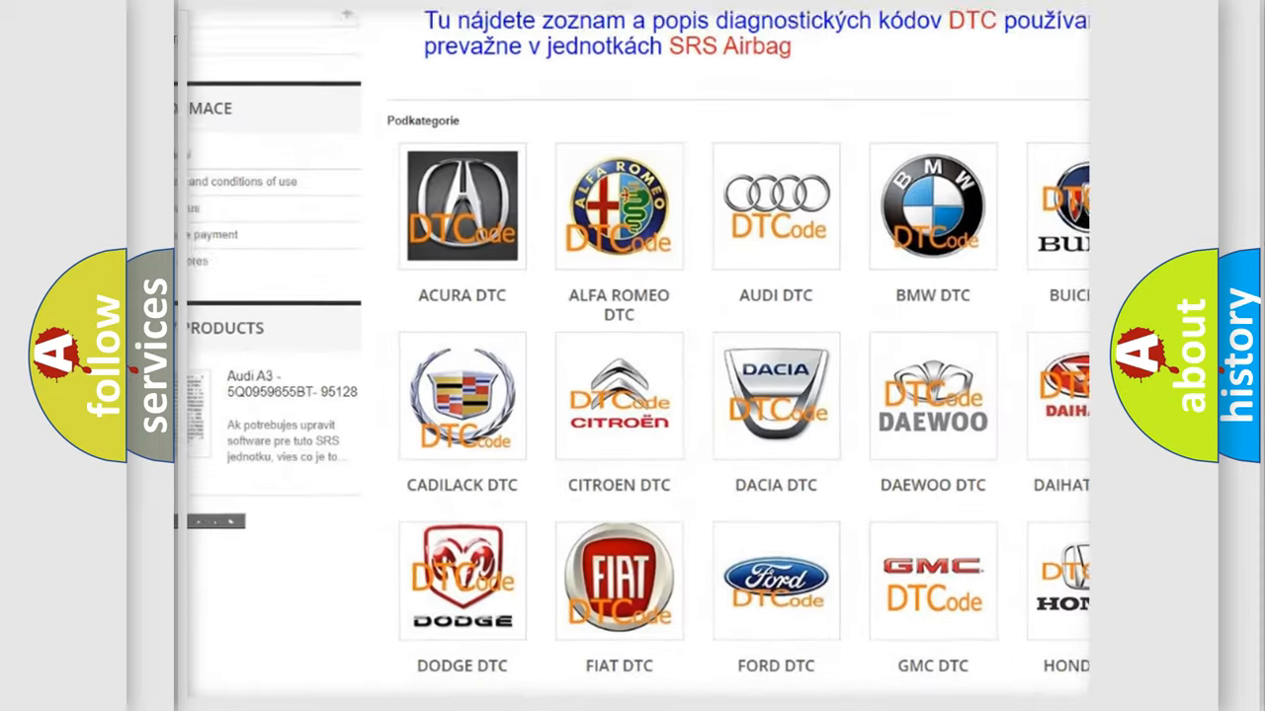
{"action": "scroll", "scroll_direction": "down", "scroll_amount": 3}
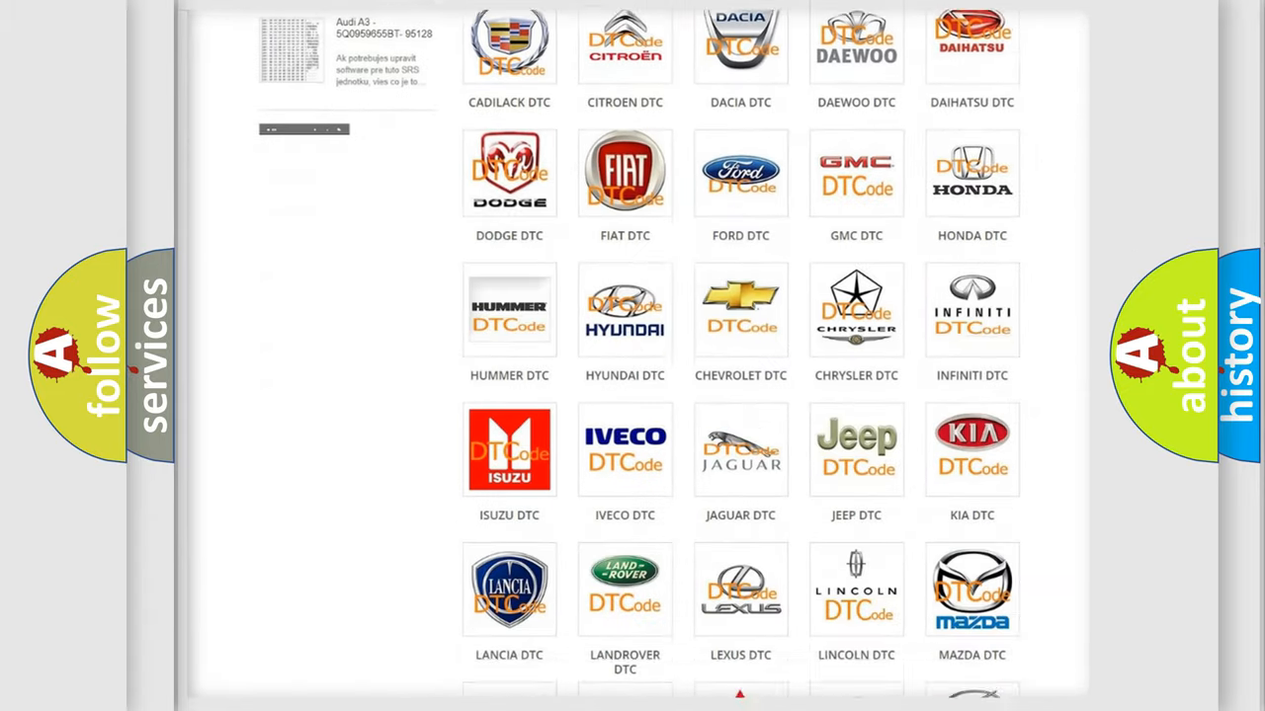
{"action": "scroll", "scroll_direction": "down", "scroll_amount": 3}
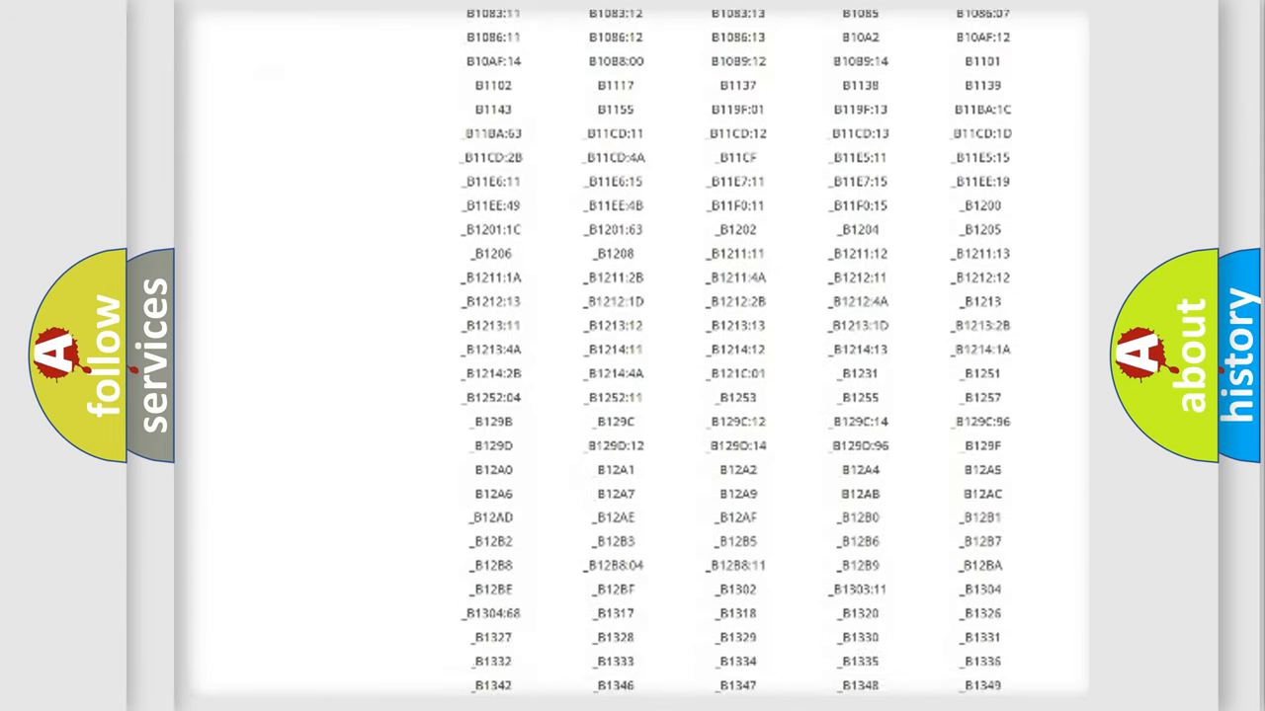
{"action": "scroll", "scroll_direction": "down", "scroll_amount": 3}
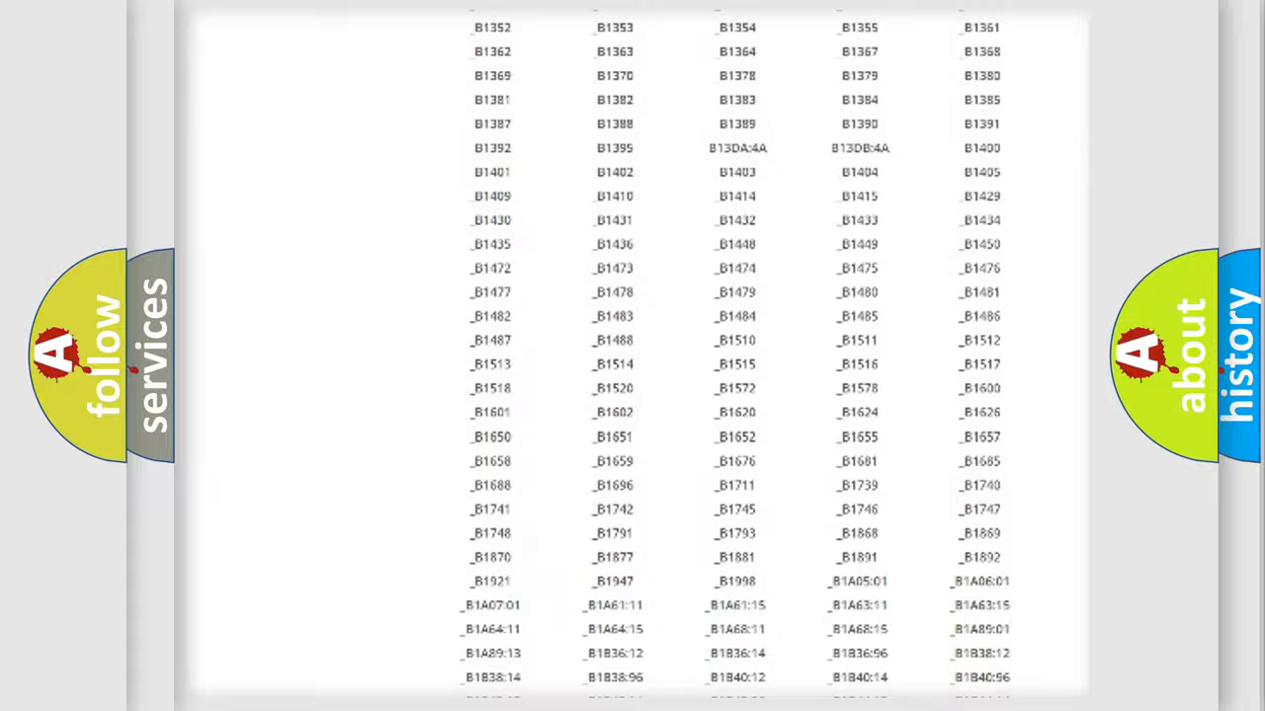
{"action": "scroll", "scroll_direction": "up", "scroll_amount": 3}
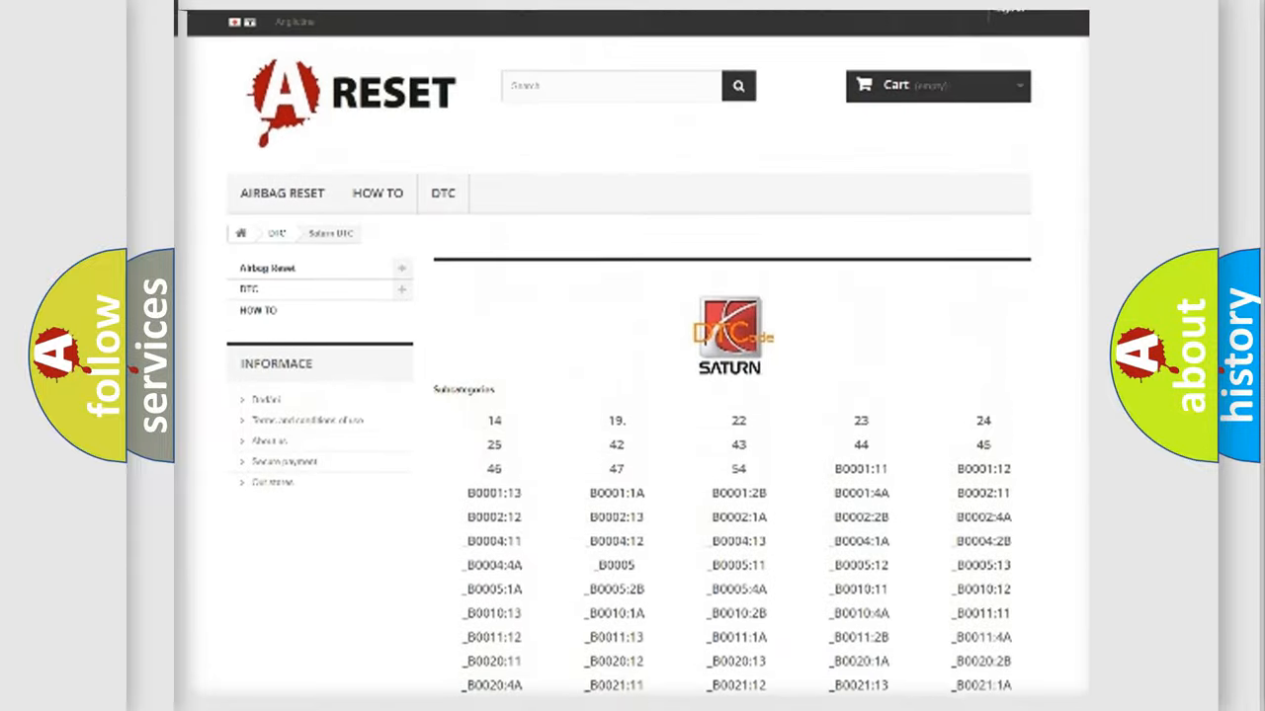